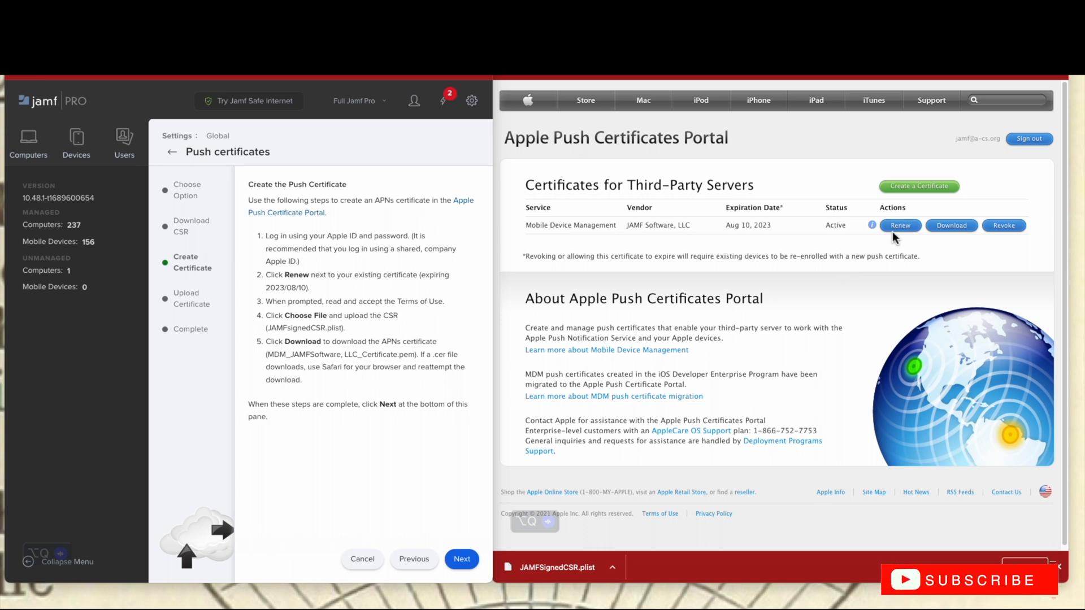
mouse_move(730, 282)
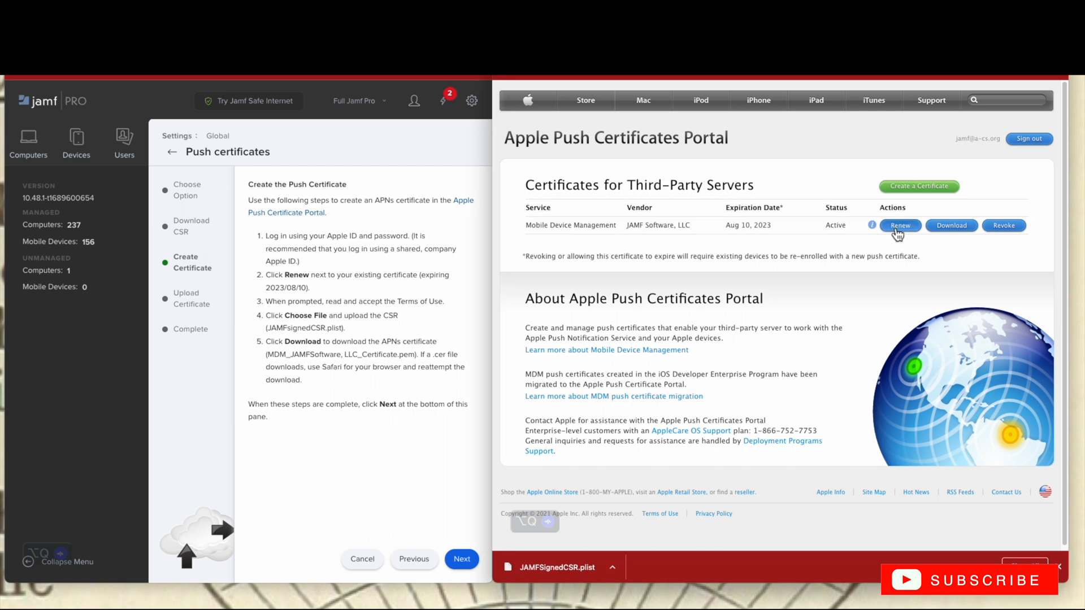
- Choose Renew for the Mobile Device Management push certificate expiring Aug 10, 2023
left_click(899, 225)
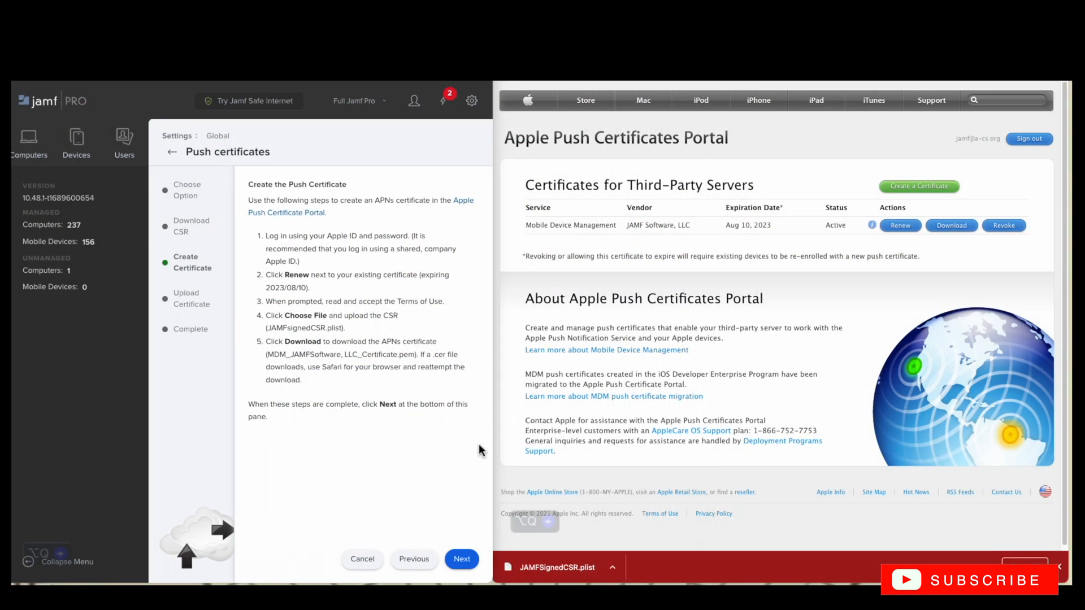
mouse_move(709, 353)
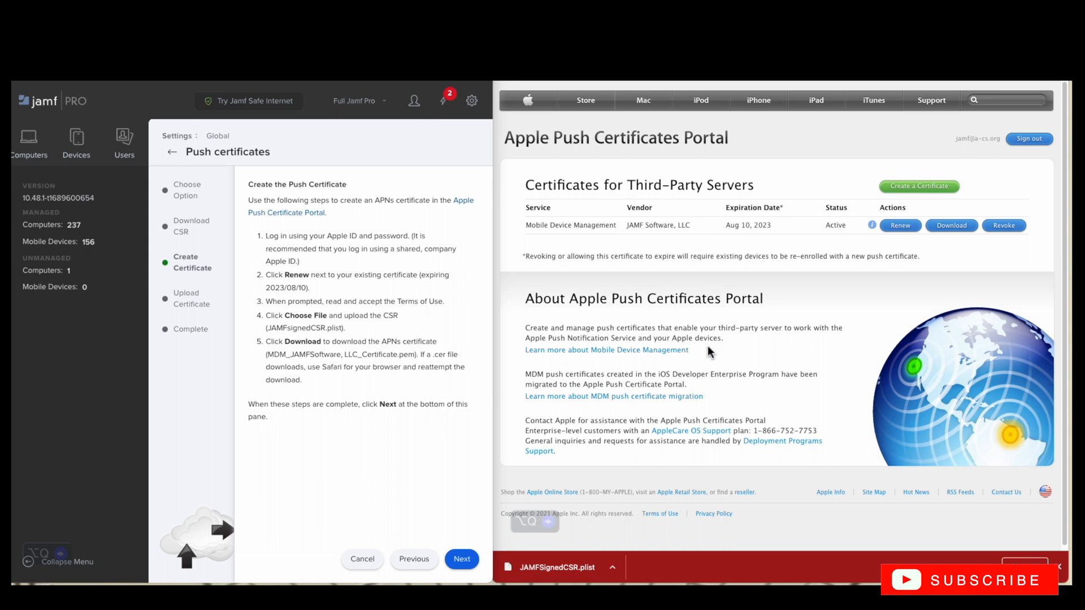
mouse_move(727, 315)
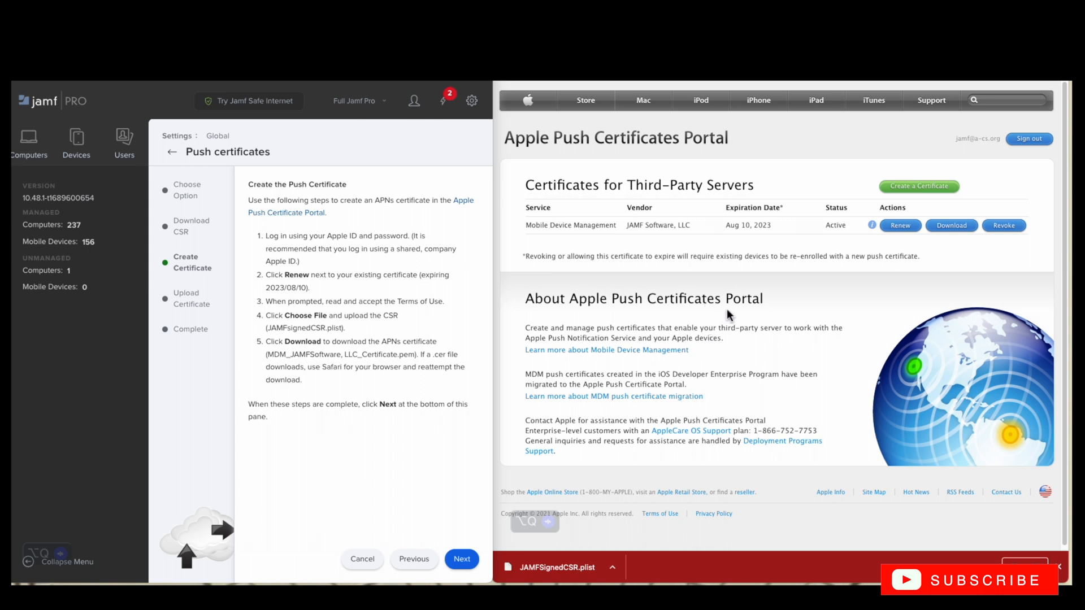
mouse_move(844, 256)
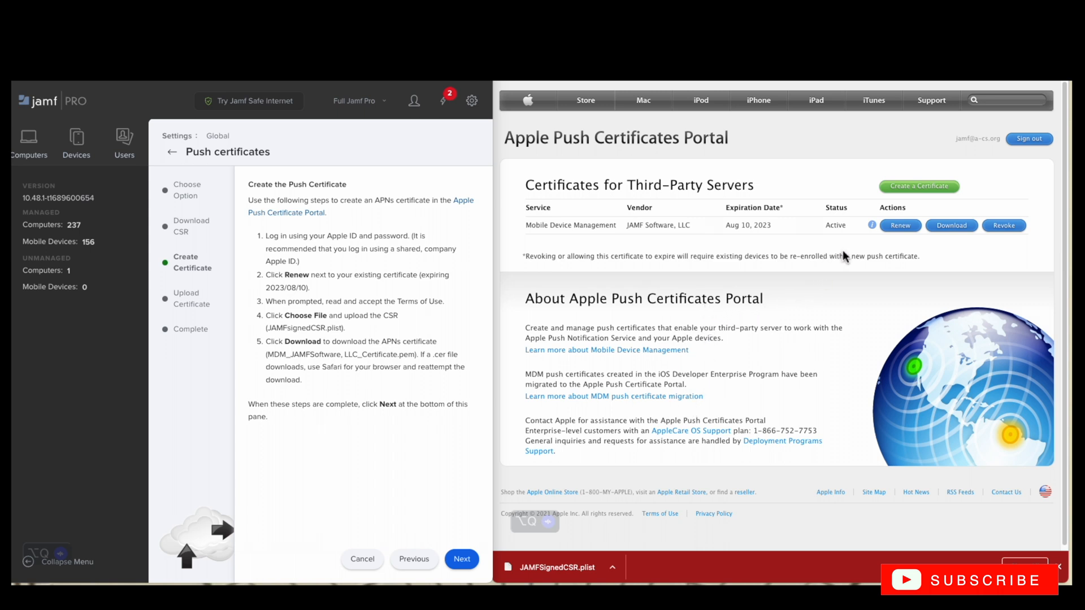
mouse_move(895, 237)
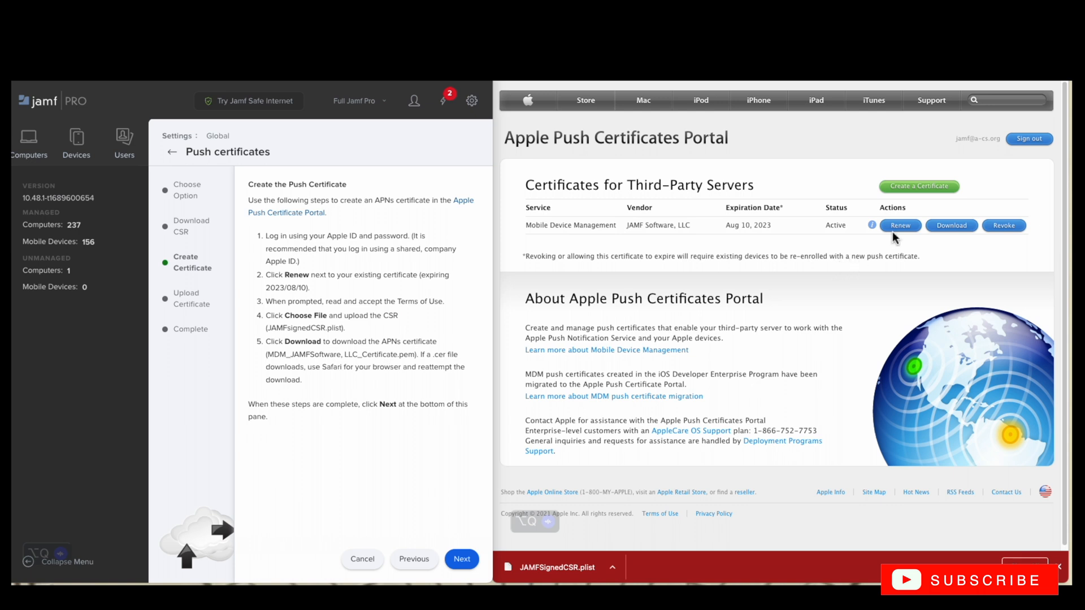
mouse_move(753, 270)
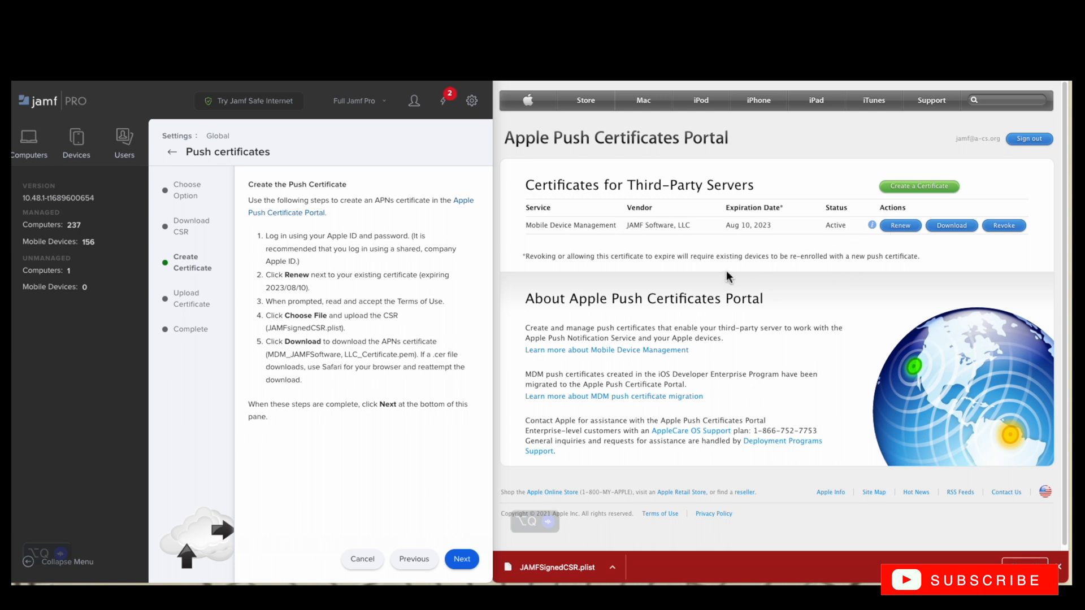
mouse_move(778, 288)
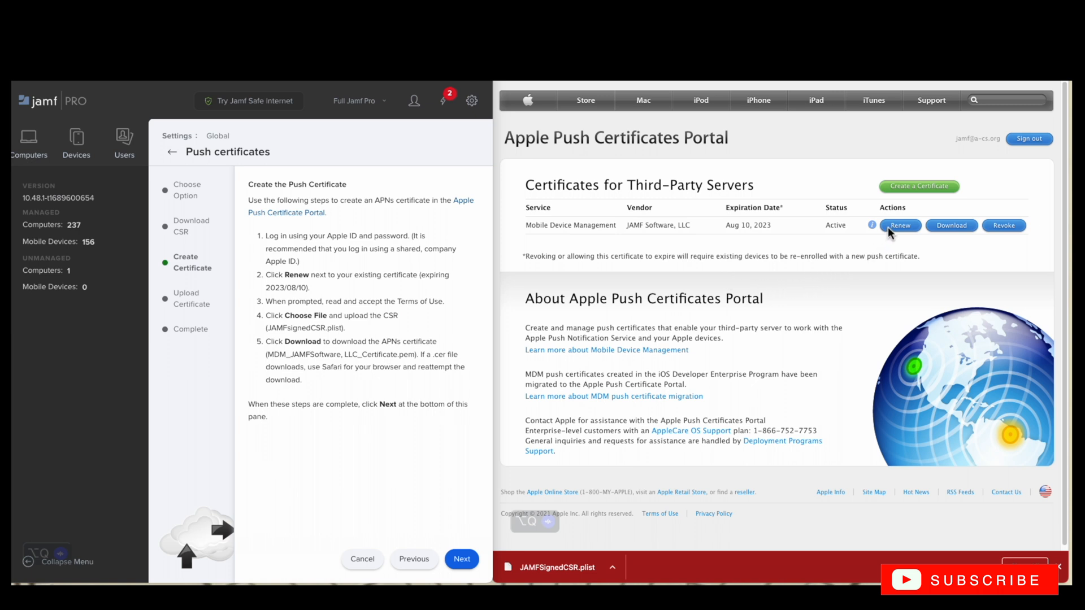
left_click(899, 225)
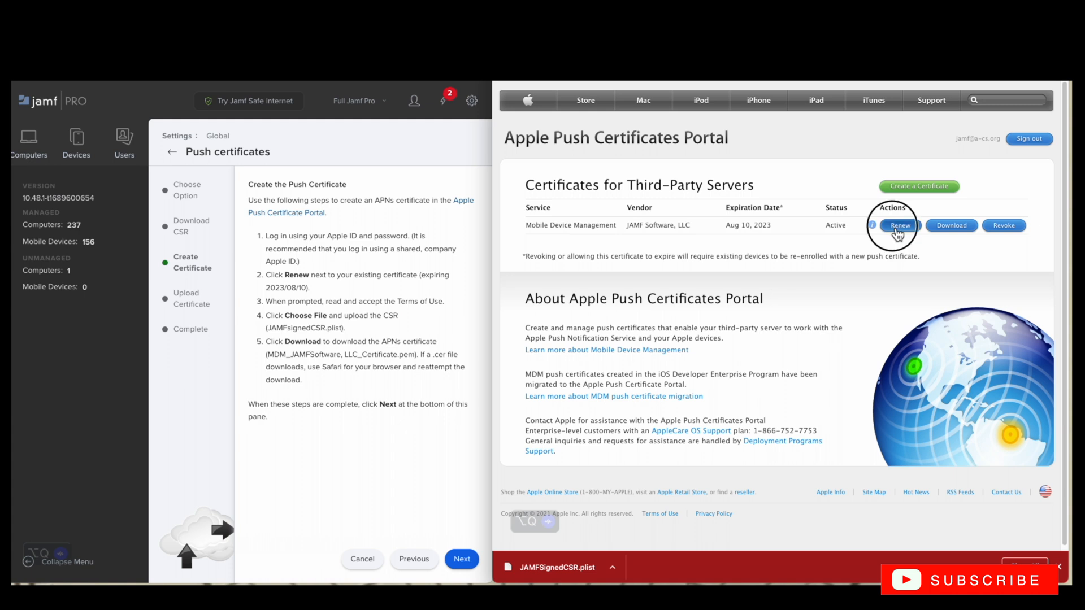
left_click(898, 225)
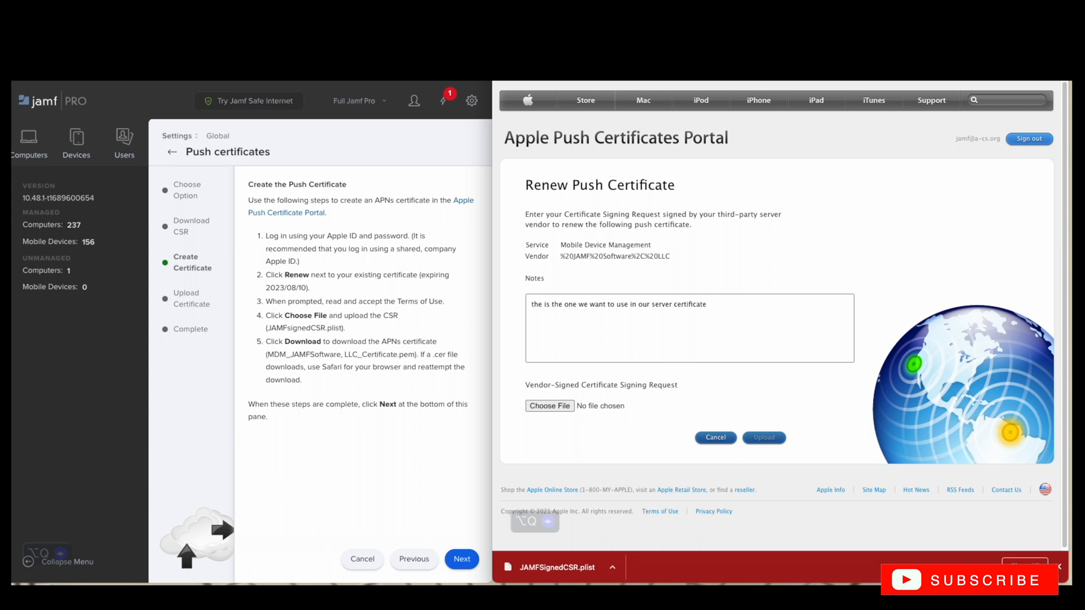
- Upload JAMFSignedCSR.plist from Downloads as the signed request for renewal
left_click(549, 406)
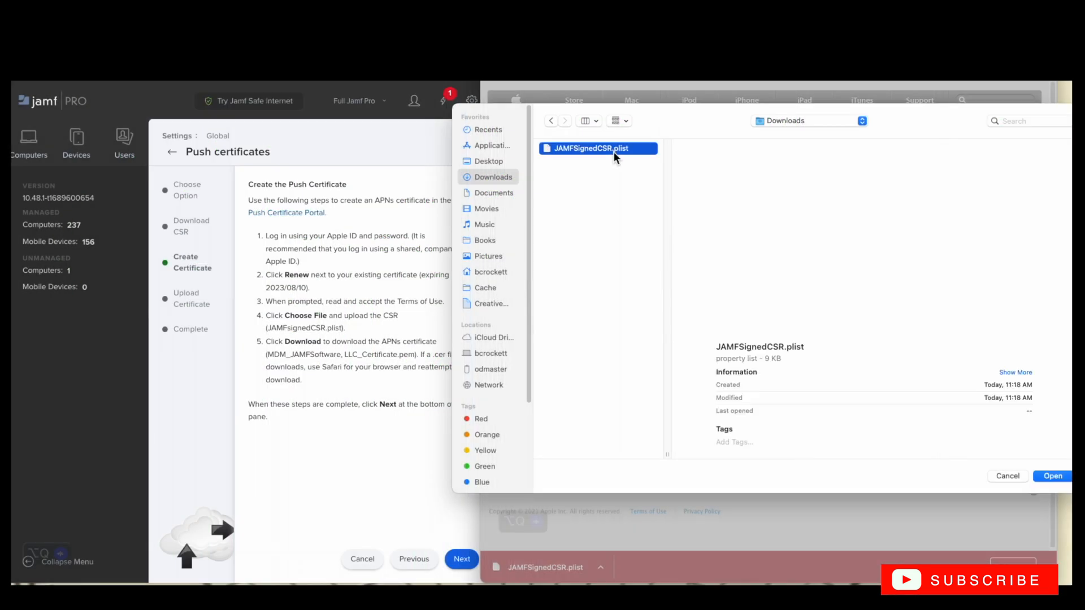
left_click(1052, 476)
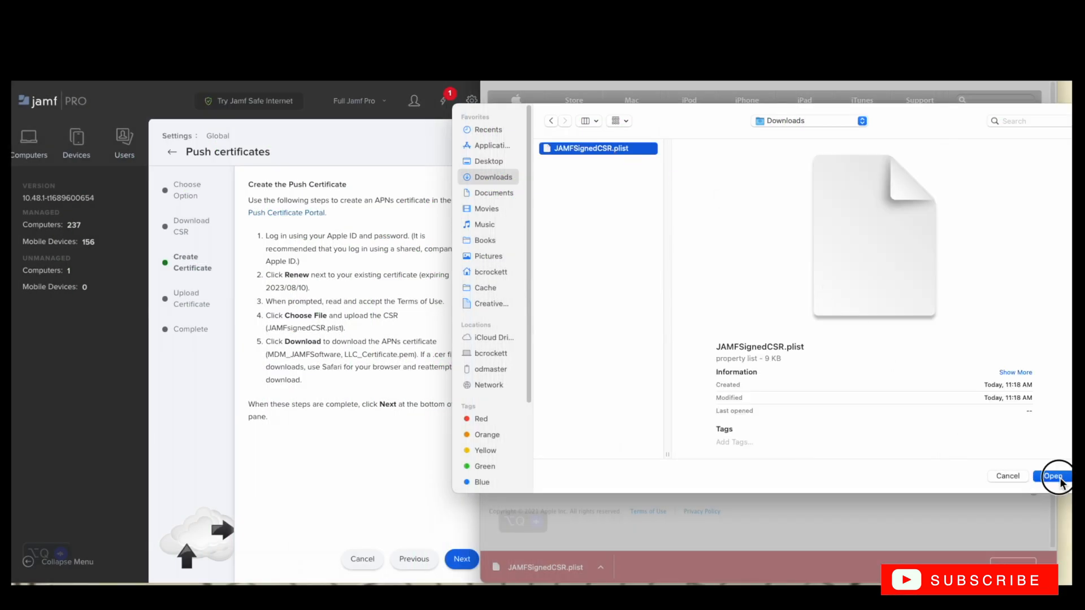
left_click(1053, 476)
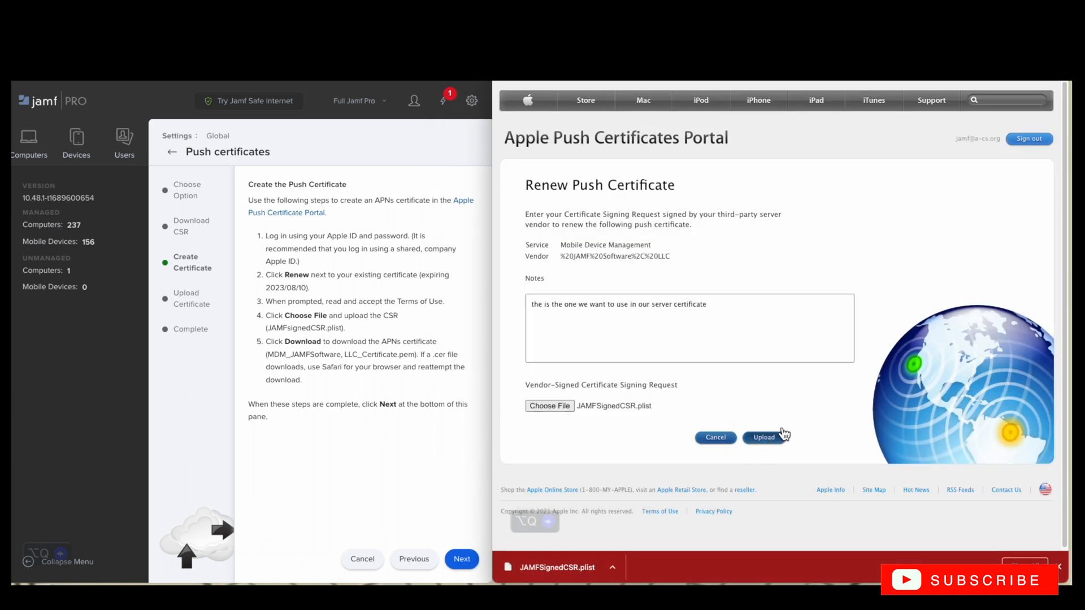
left_click(764, 437)
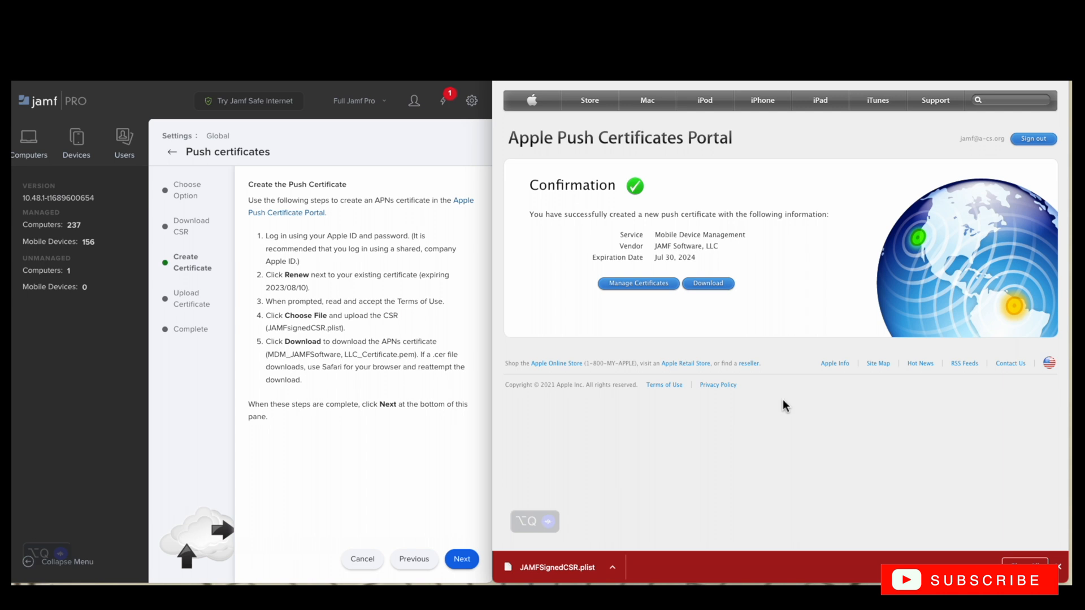
mouse_move(638, 282)
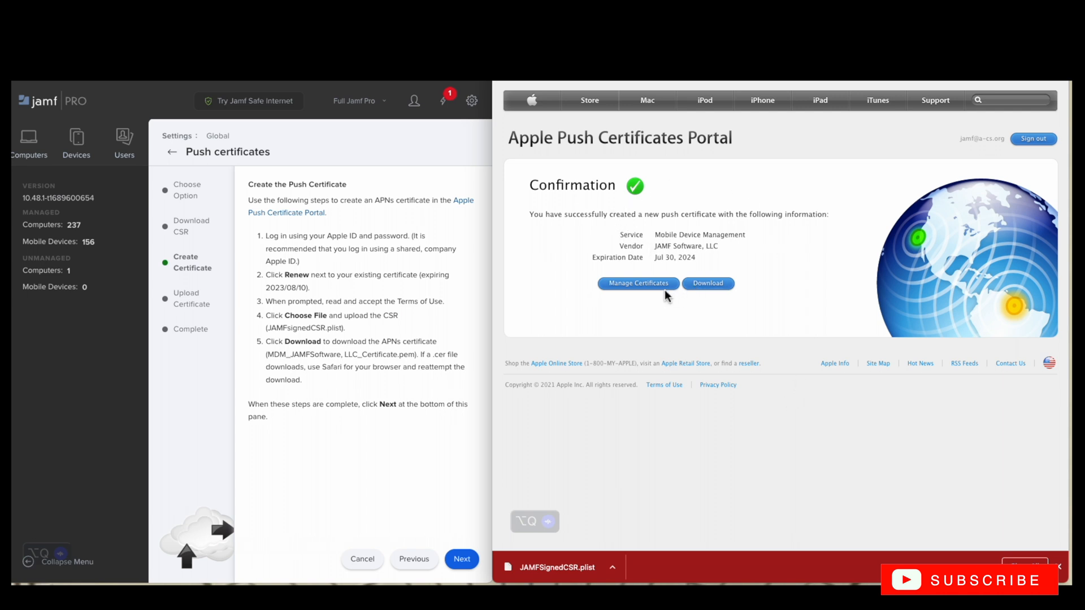
- Download the renewed MDM APNs certificate as a .pem file from the Confirmation page
left_click(708, 283)
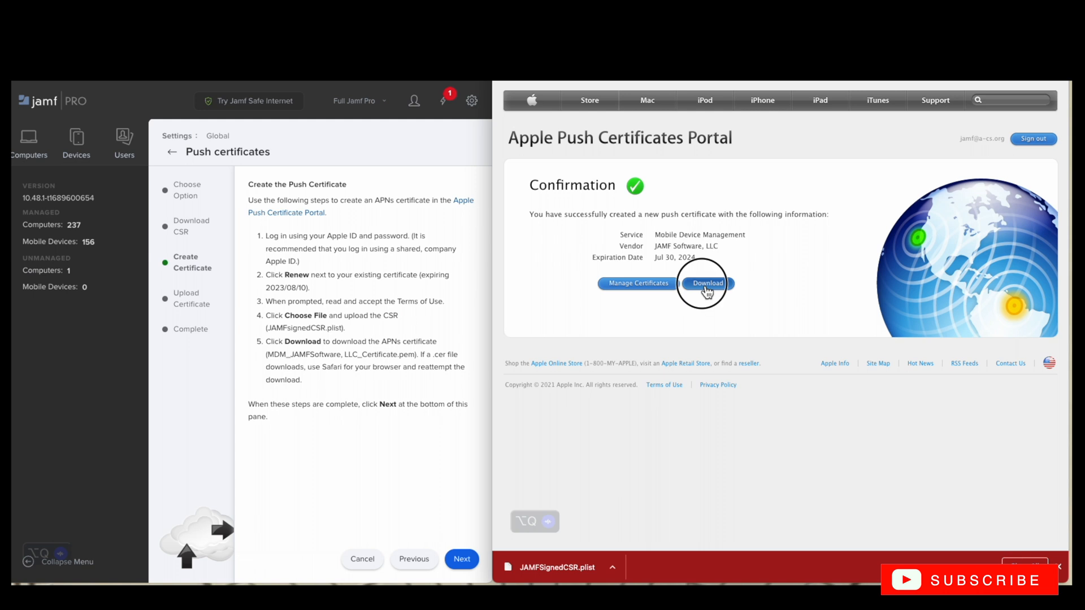
left_click(707, 283)
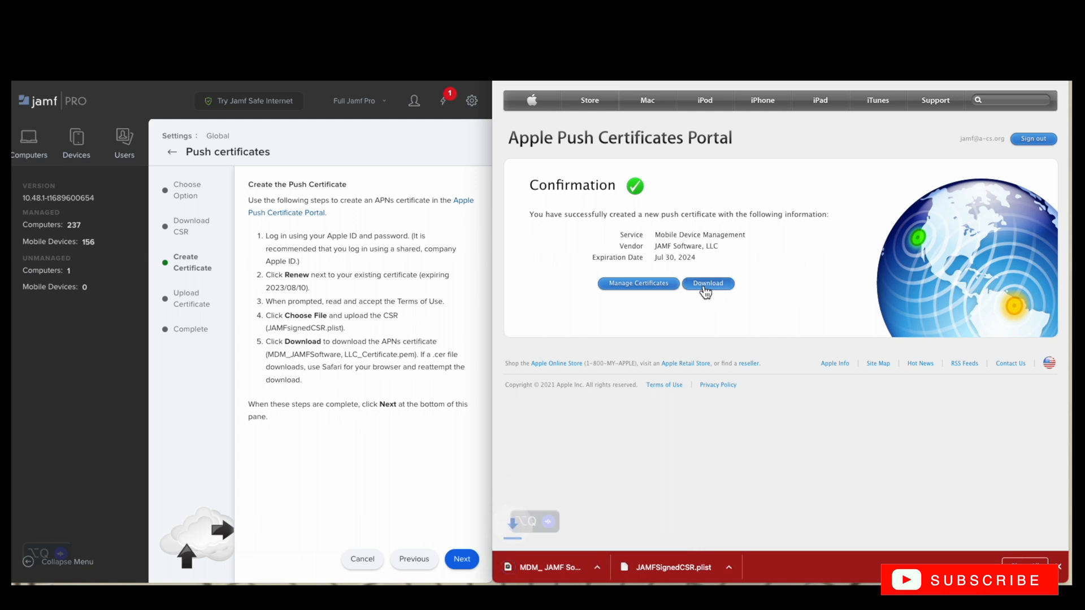
left_click(708, 282)
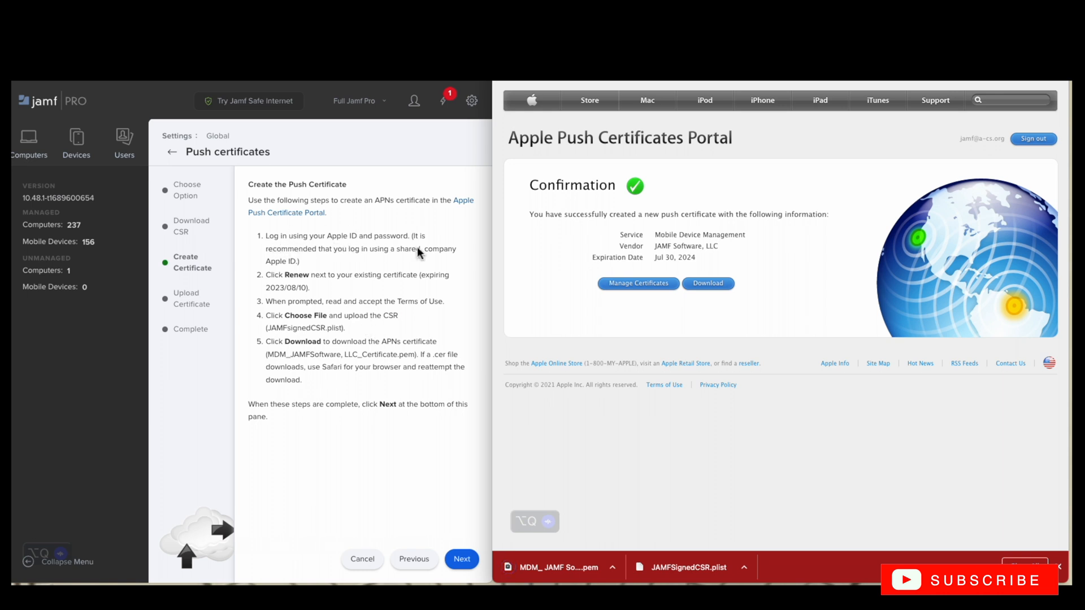
mouse_move(381, 275)
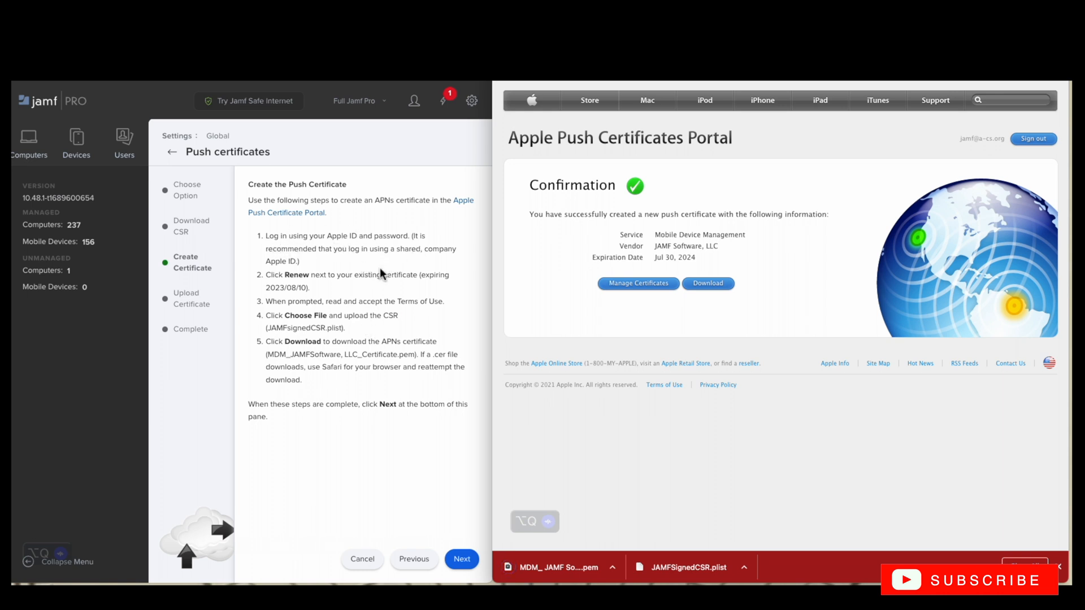
mouse_move(381, 298)
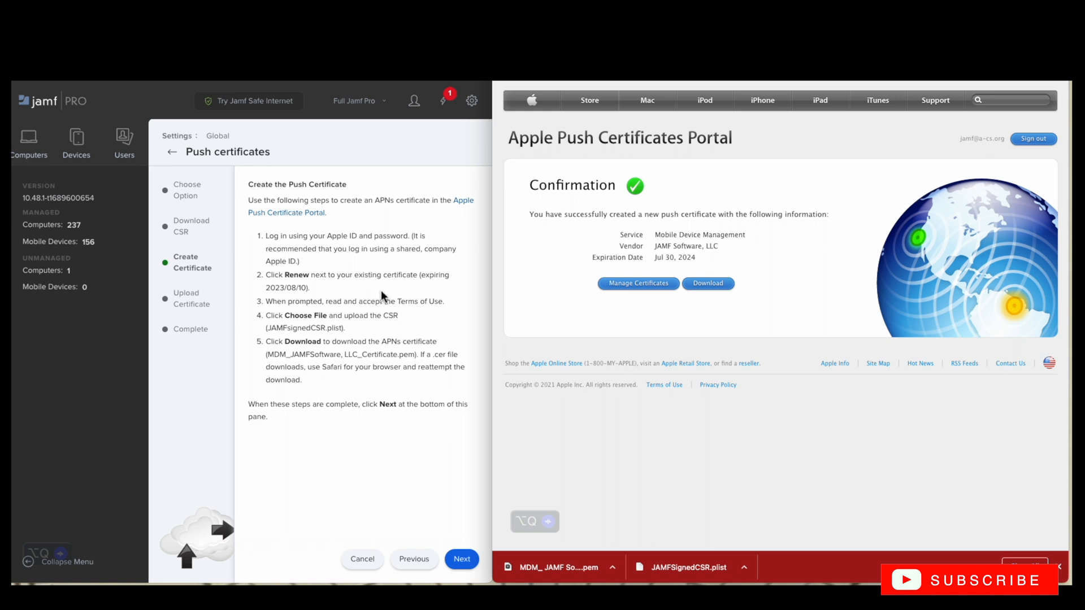
mouse_move(405, 332)
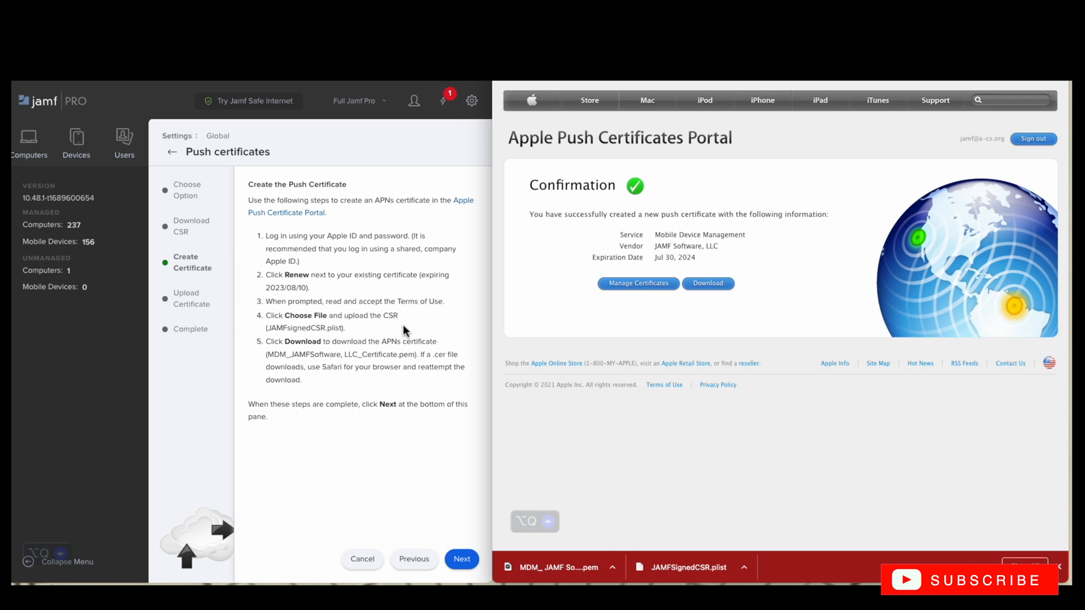
mouse_move(394, 416)
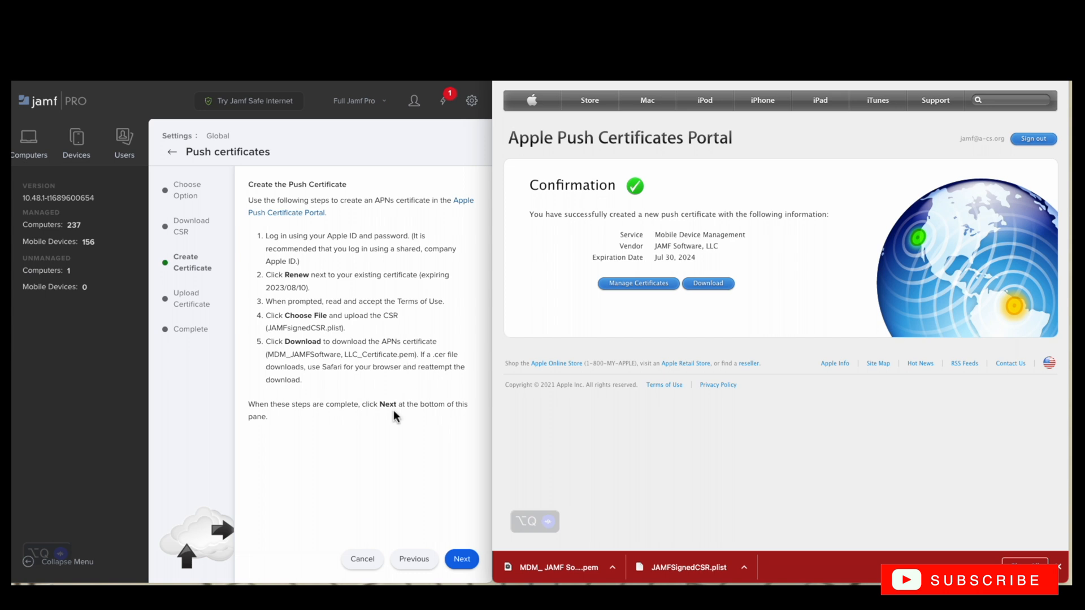
mouse_move(390, 449)
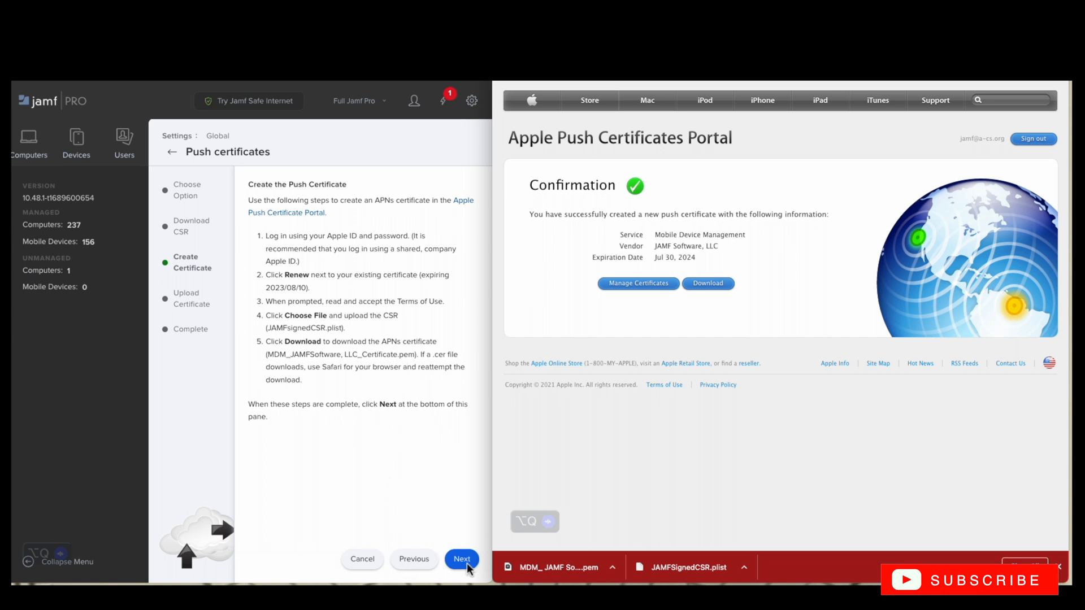
- Upload the downloaded MDM_ JAMF Software, LLC_Certificate.pem as the new push certificate
left_click(461, 560)
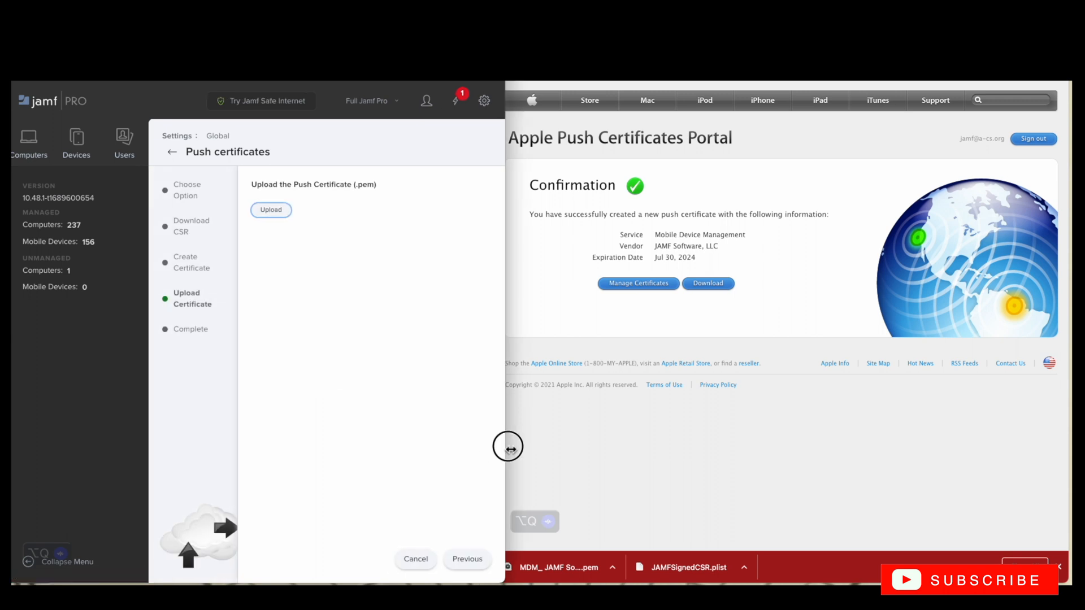
left_click(271, 210)
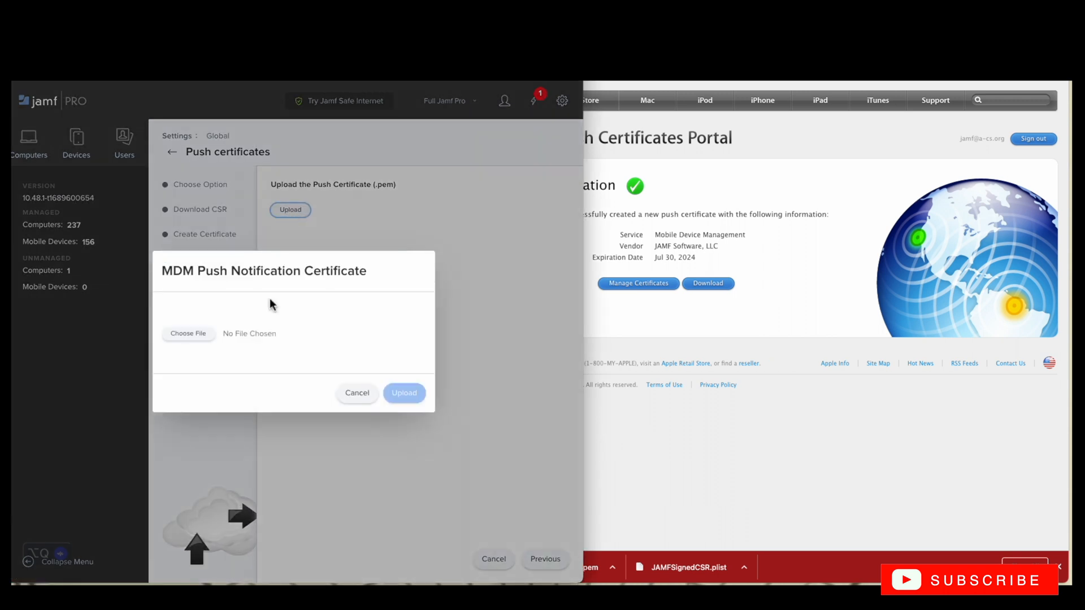
left_click(187, 332)
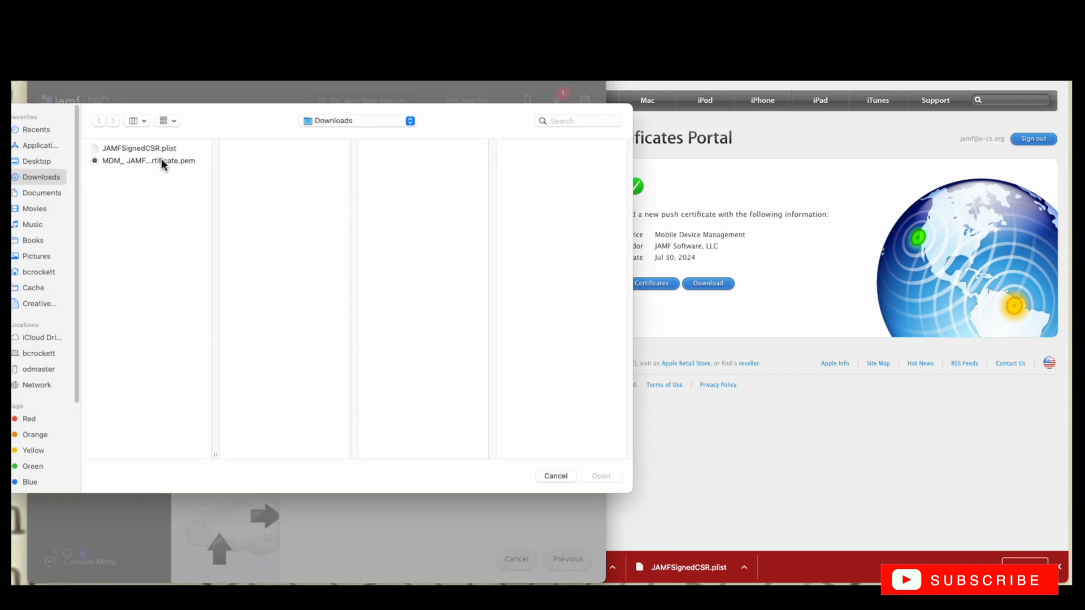
double_click(147, 160)
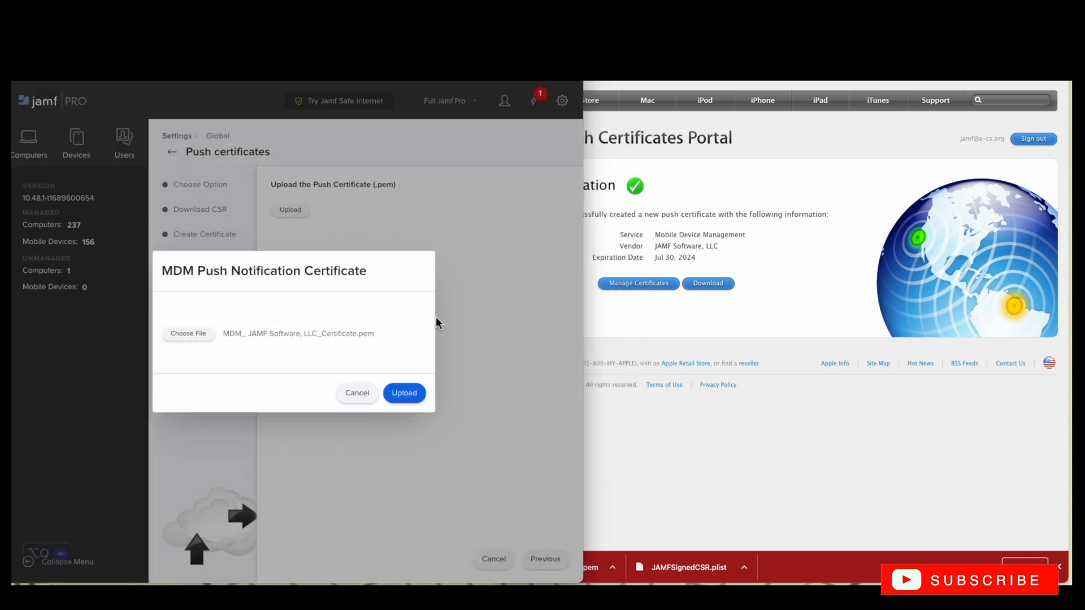
left_click(403, 393)
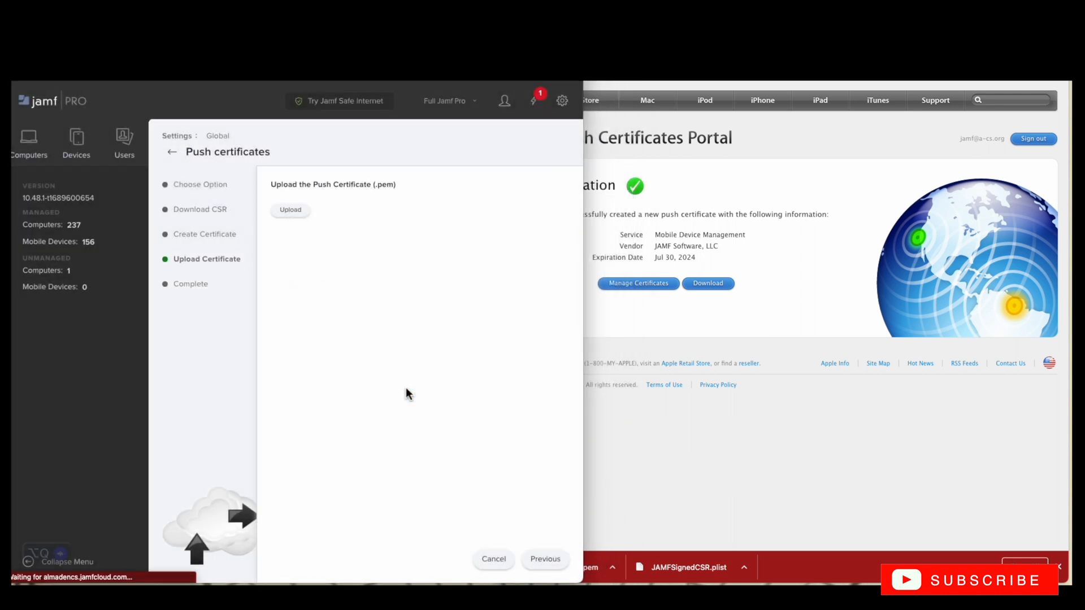
left_click(291, 211)
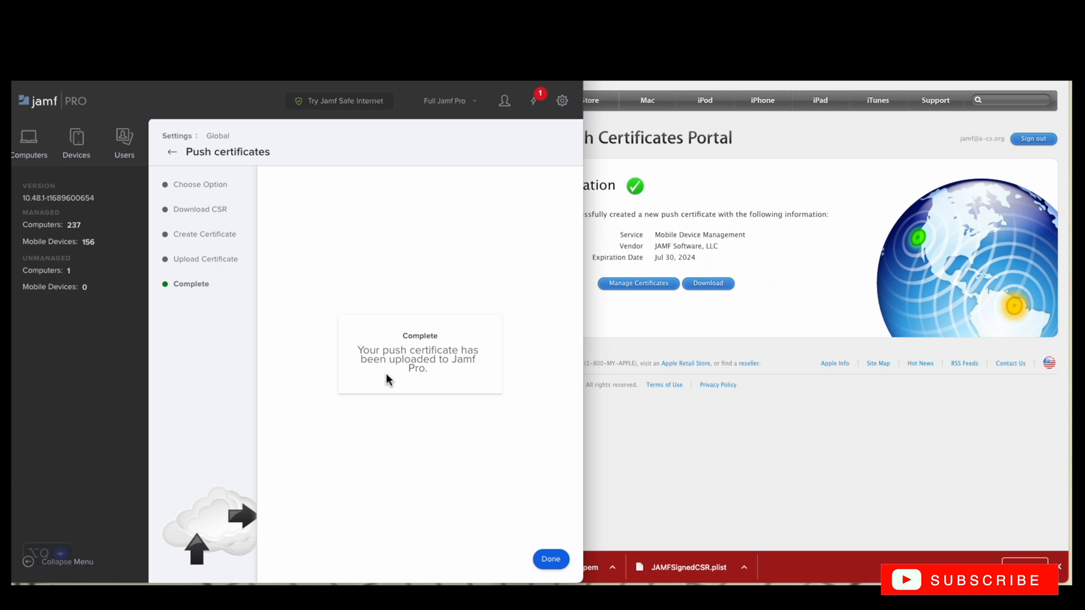
- Finish the wizard with Done and review the notifications warning of certificate expiry
left_click(550, 560)
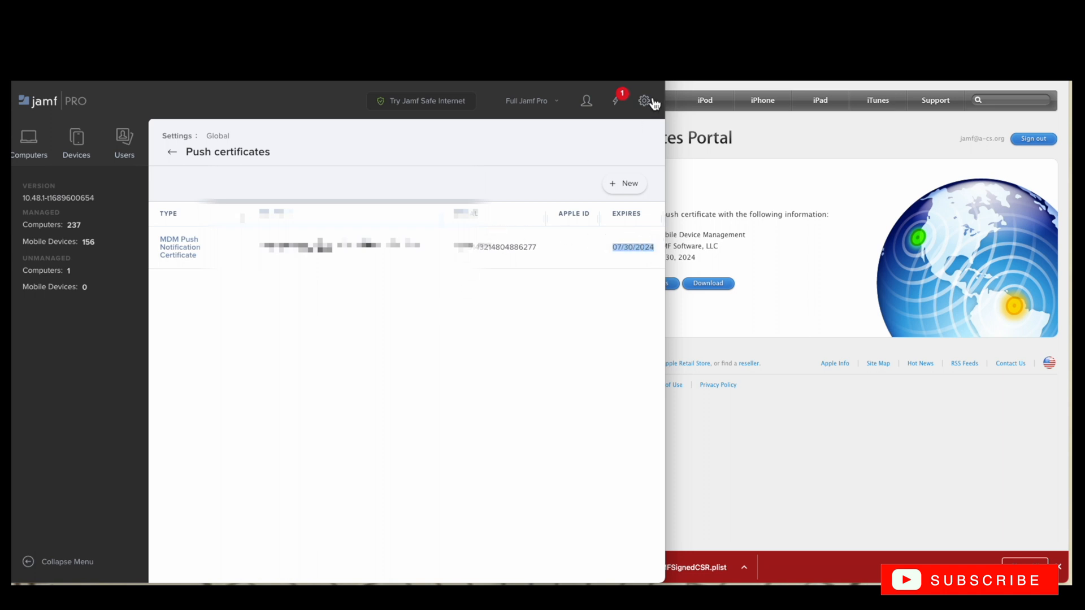
left_click(615, 100)
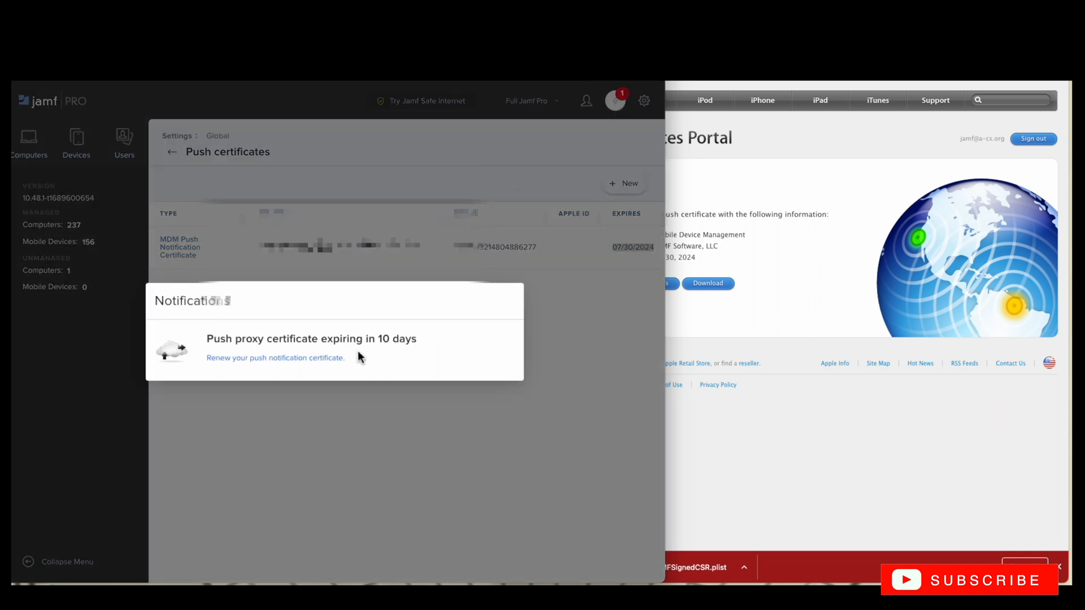